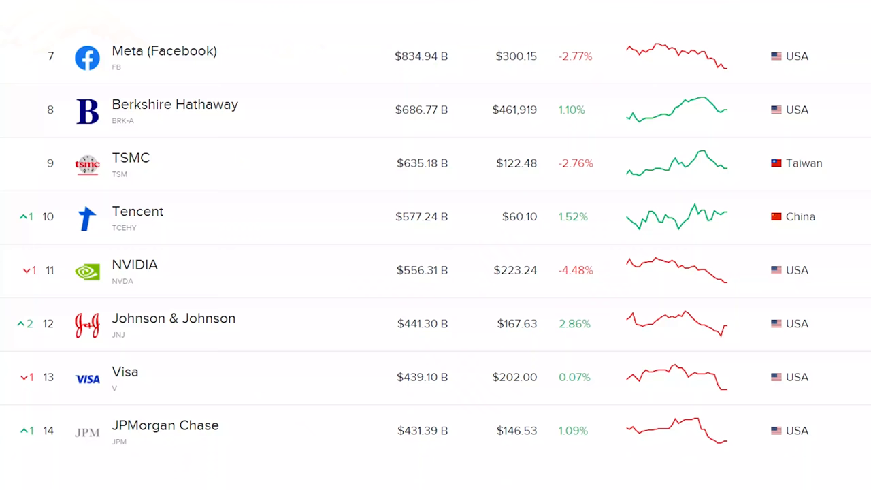
scroll("down", 3)
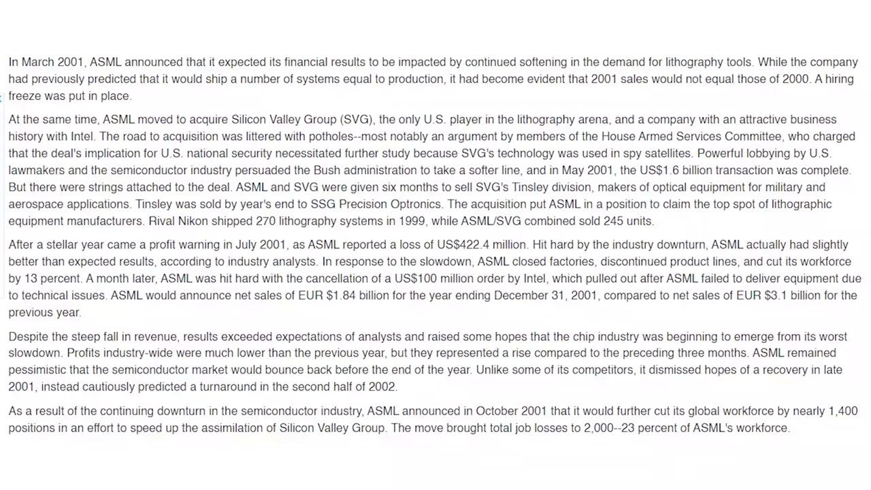
left_click_drag(607, 294, 754, 293)
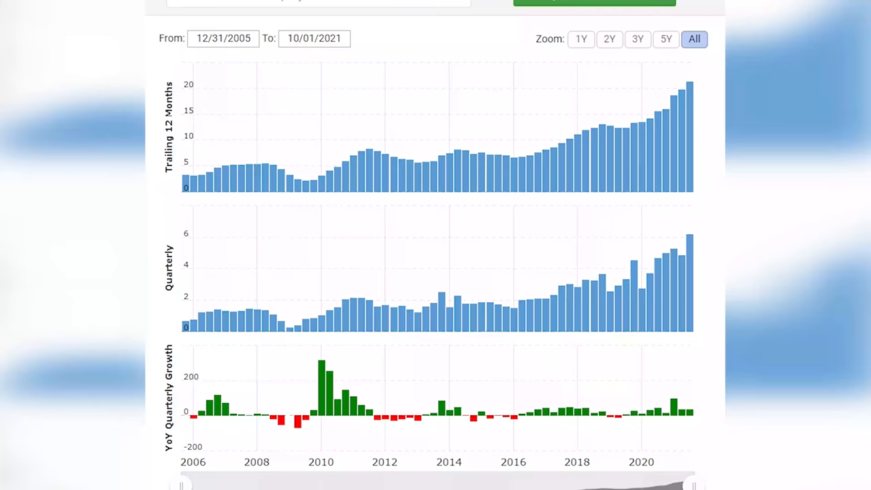
scroll("up", 3)
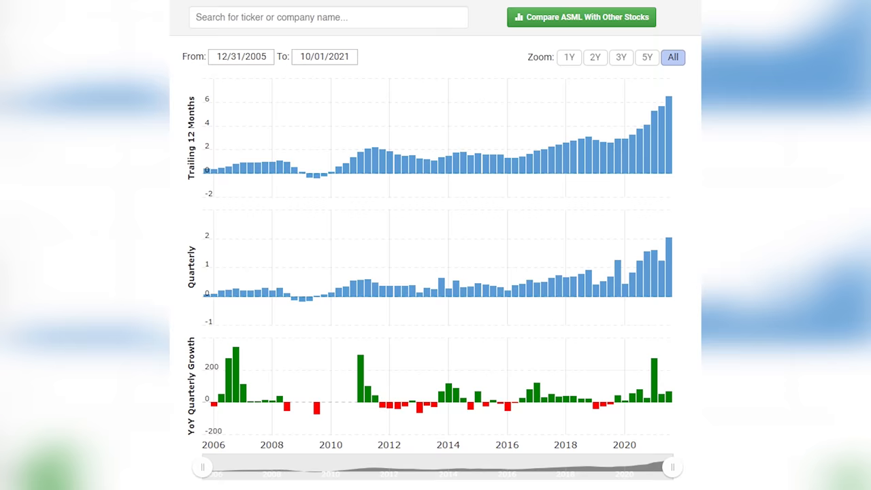
scroll("down", 3)
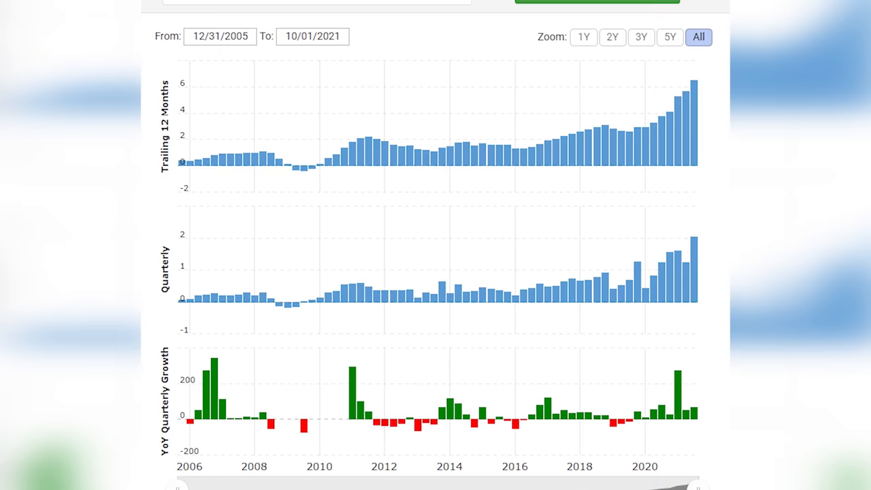